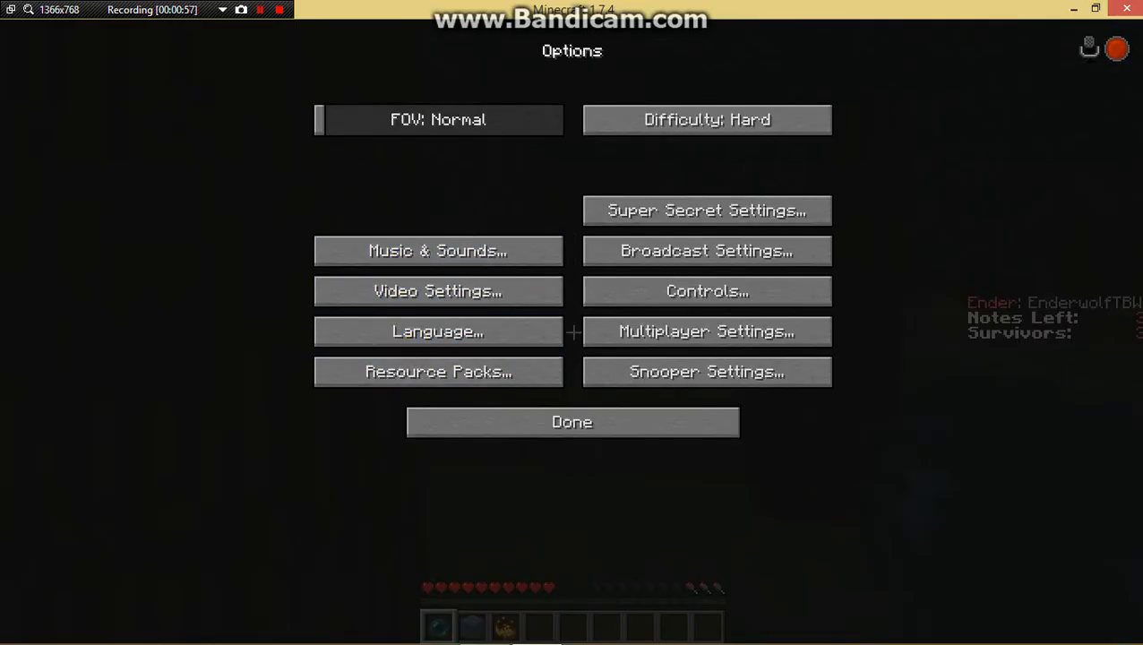
- Look over the Minecraft Options screen and close it with Done
{"action": "left_click", "coordinate": [438, 290]}
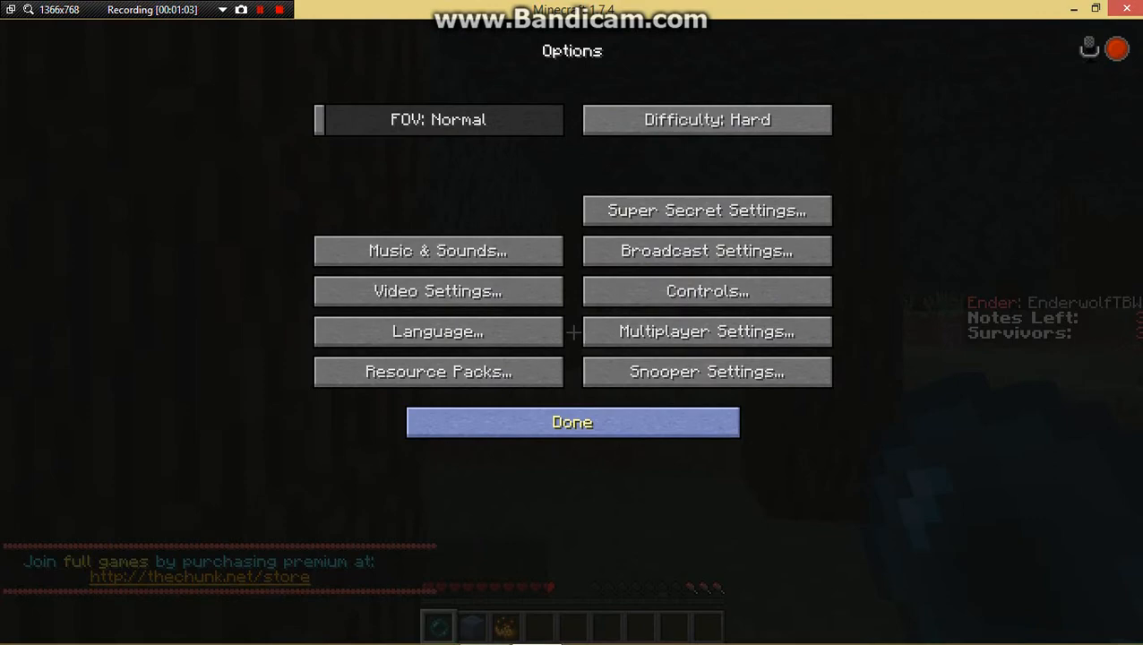
{"action": "left_click", "coordinate": [571, 422]}
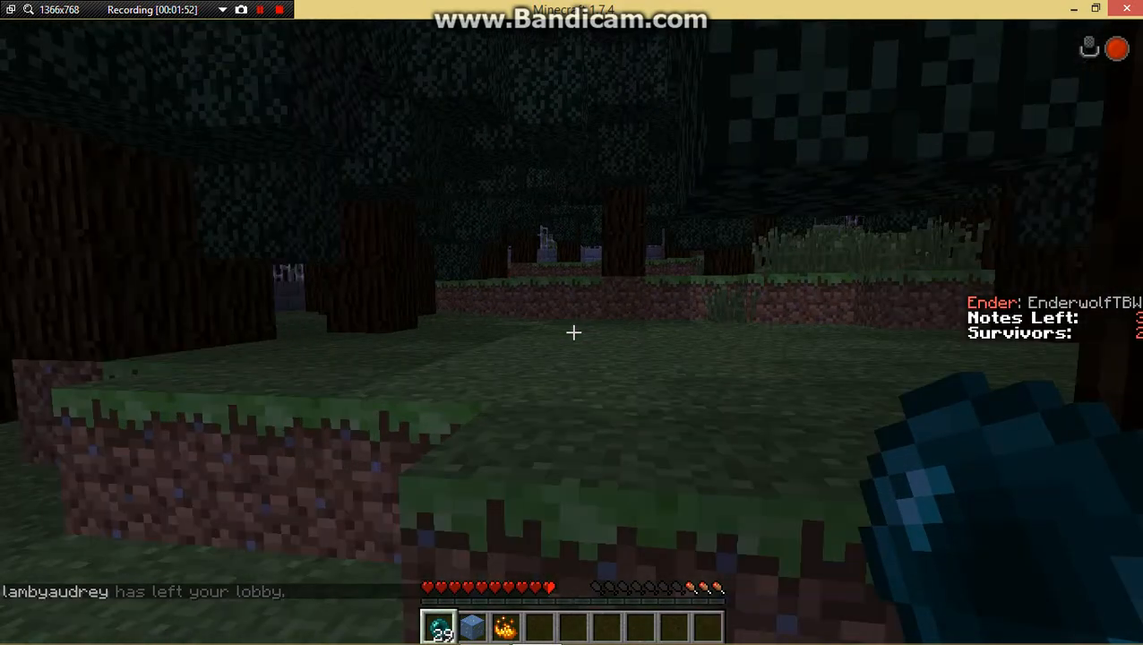
{"action": "key", "text": "Escape"}
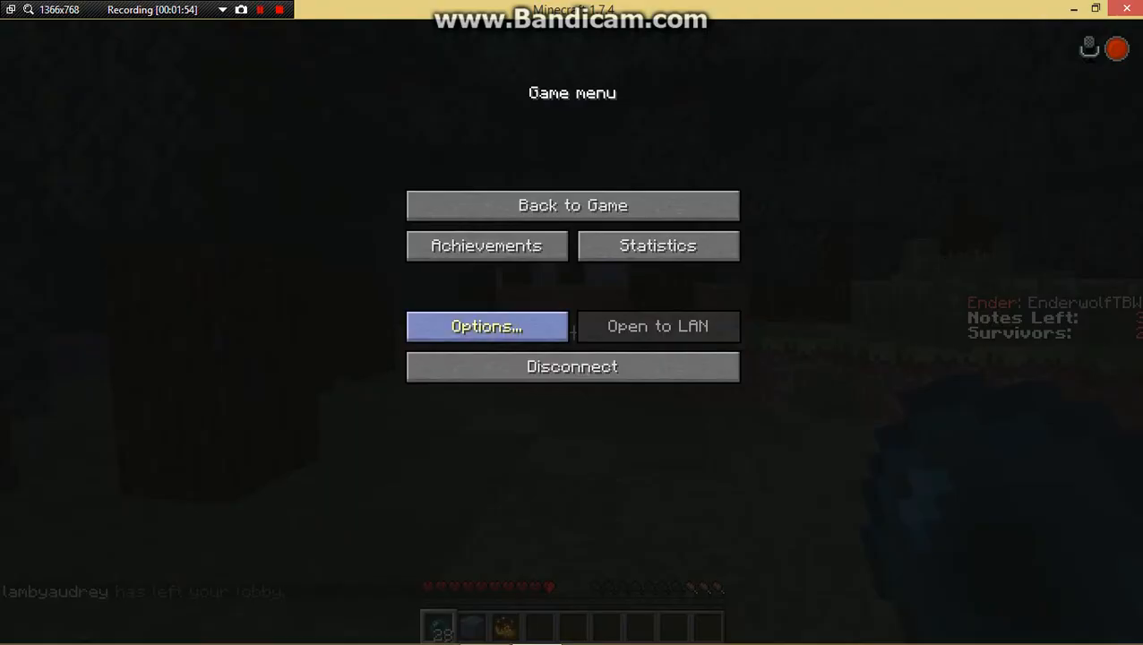
{"action": "left_click", "coordinate": [487, 326]}
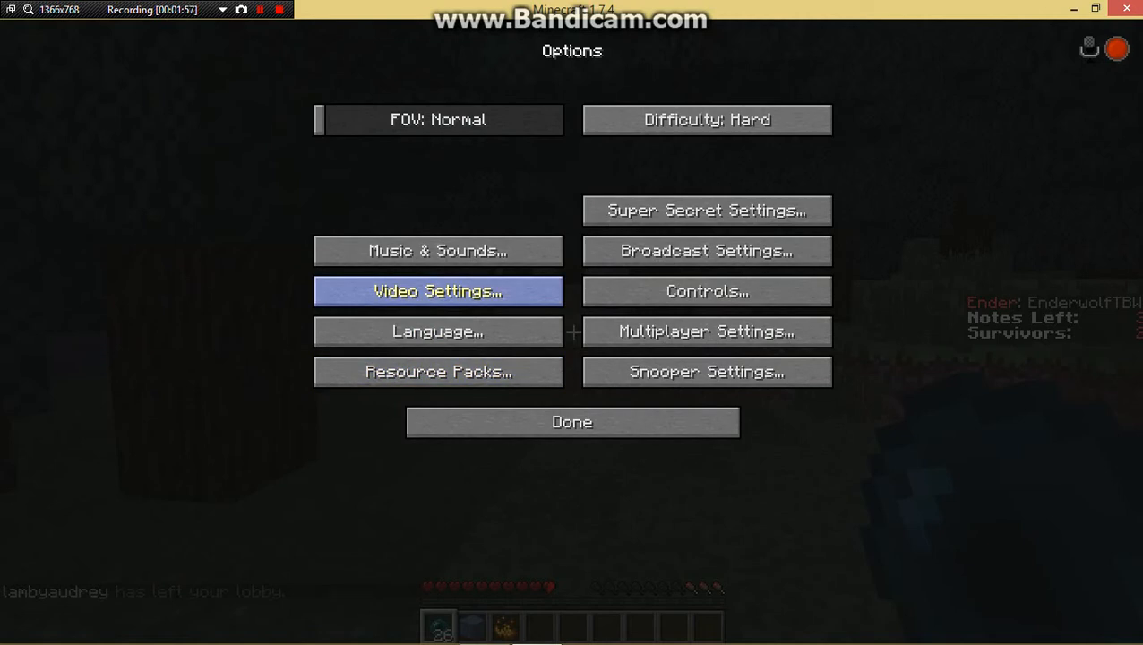
{"action": "left_click", "coordinate": [438, 291]}
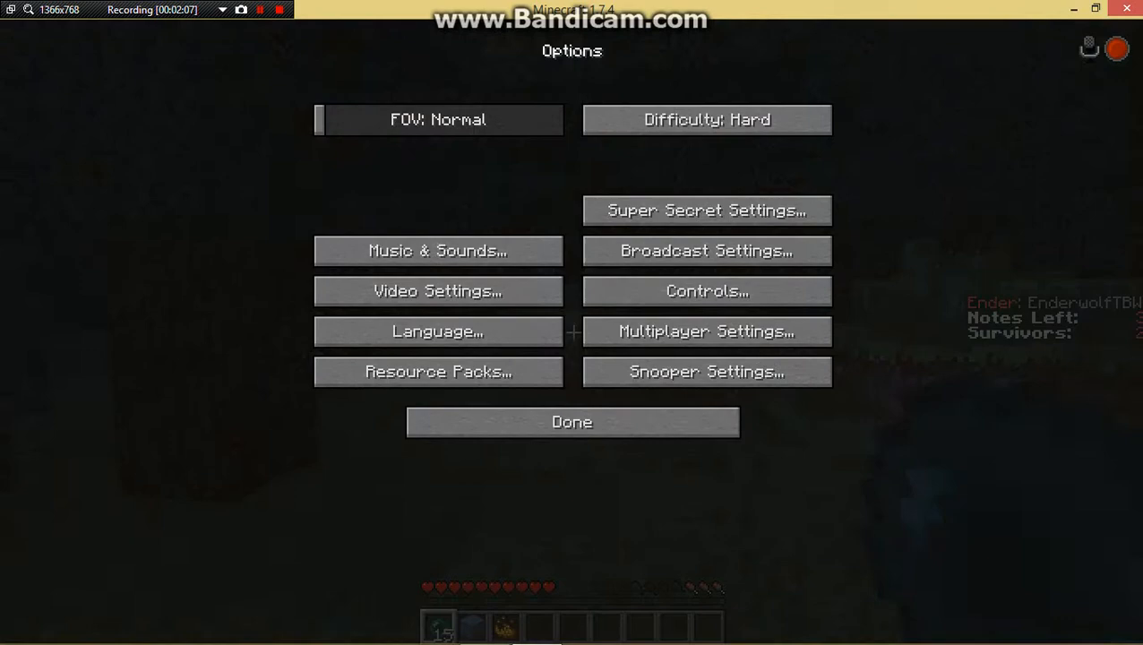
{"action": "left_click", "coordinate": [571, 422]}
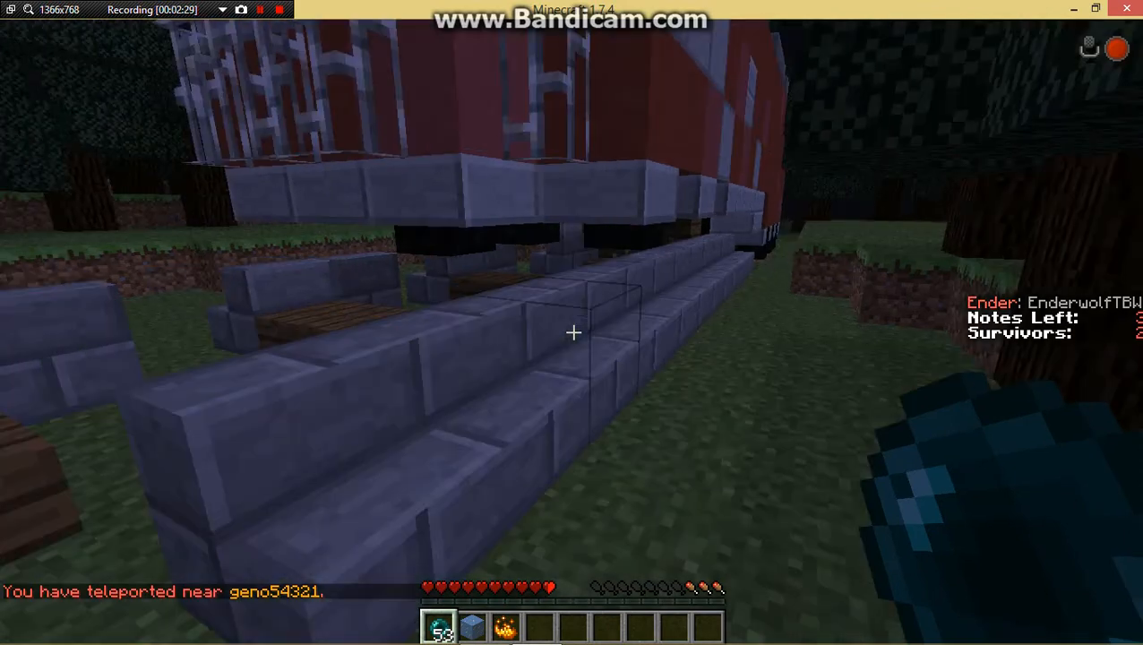
{"action": "mouse_move", "coordinate": [573, 333]}
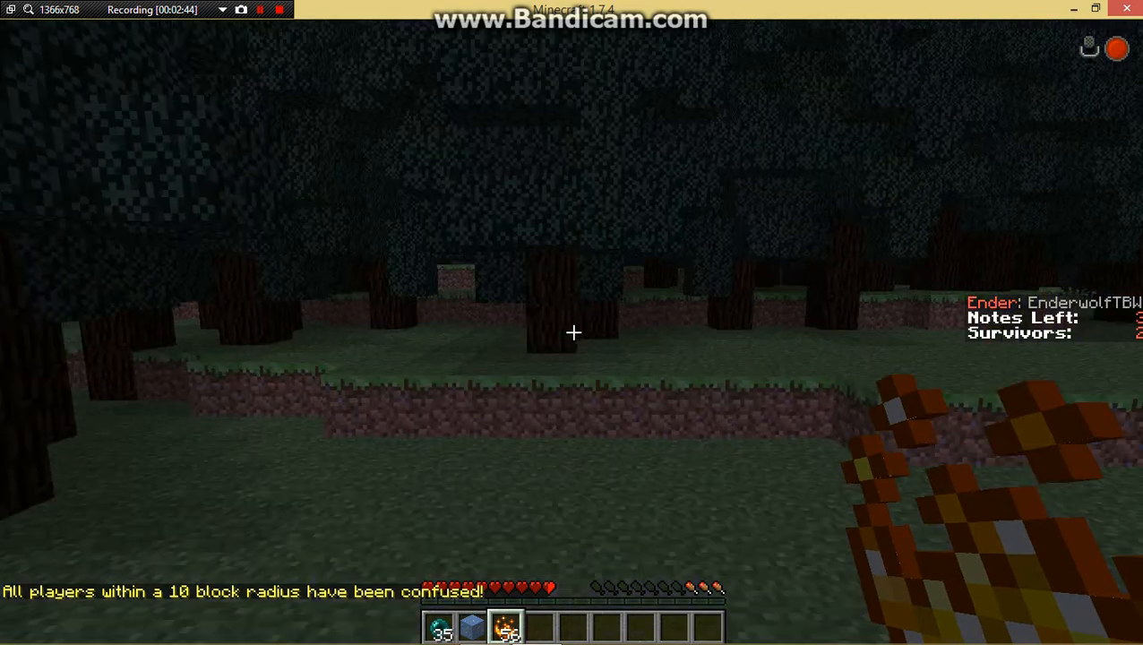
{"action": "mouse_move", "coordinate": [573, 333]}
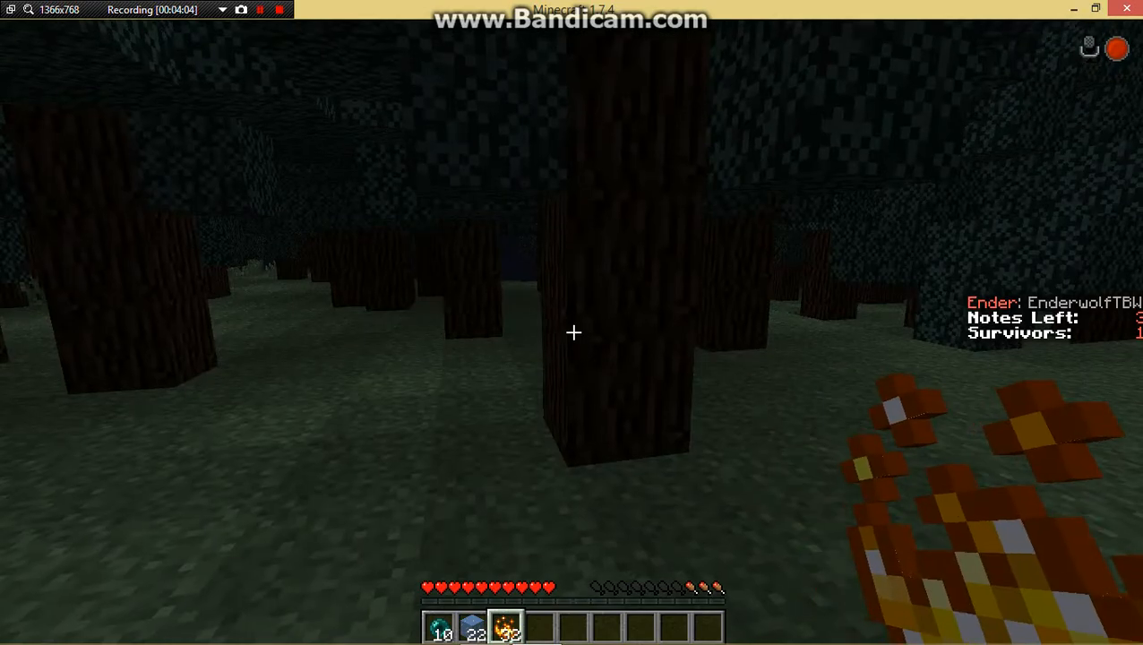
- Pause the game and glance at Video Settings from the Options menu
{"action": "key", "text": "Escape"}
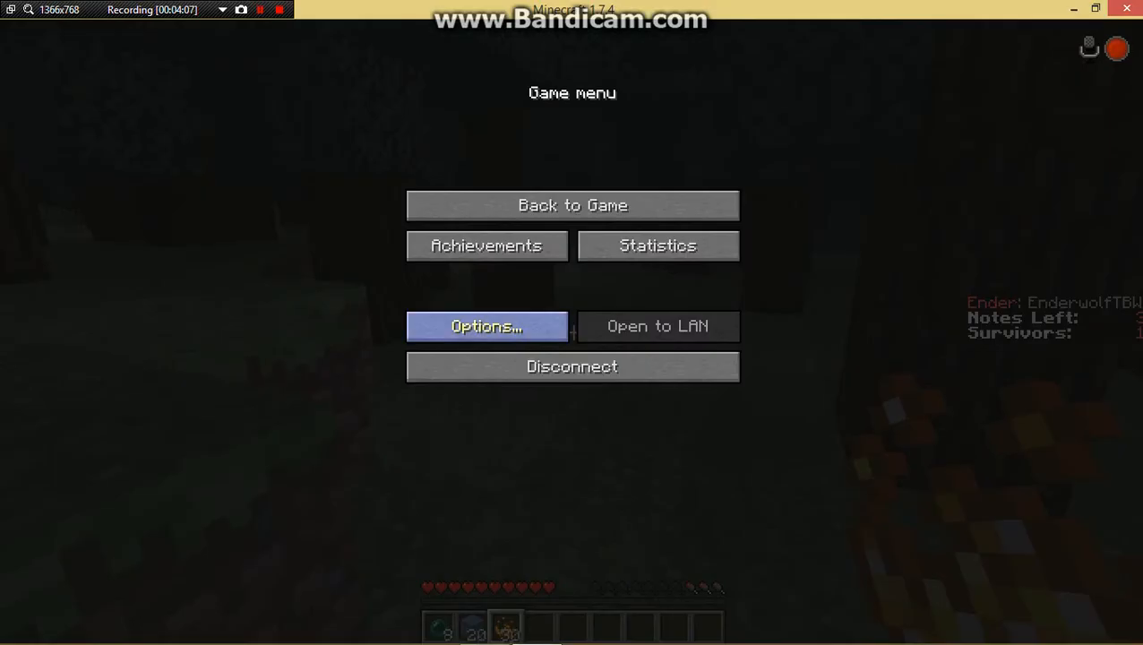
{"action": "left_click", "coordinate": [486, 326]}
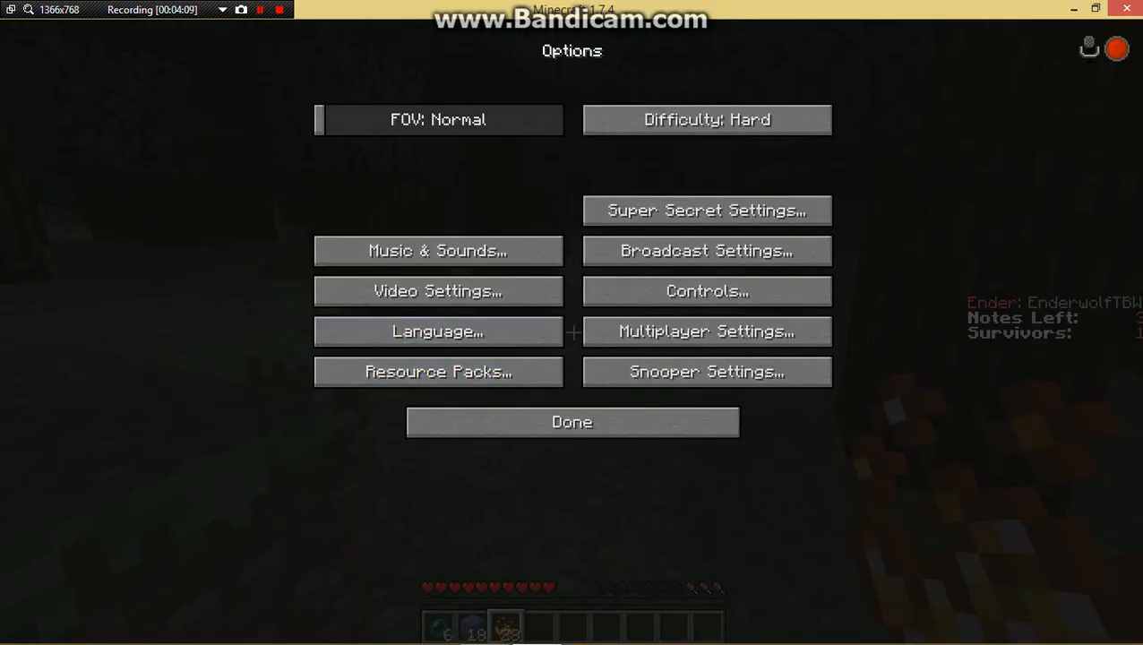
{"action": "left_click", "coordinate": [438, 291]}
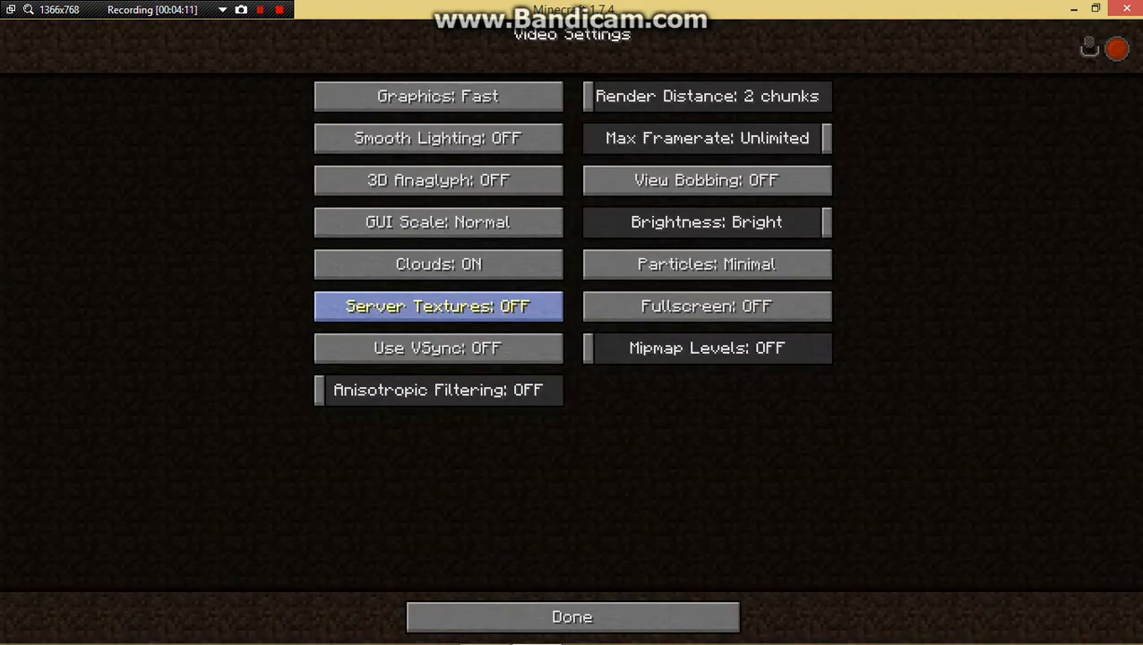
{"action": "mouse_move", "coordinate": [438, 138]}
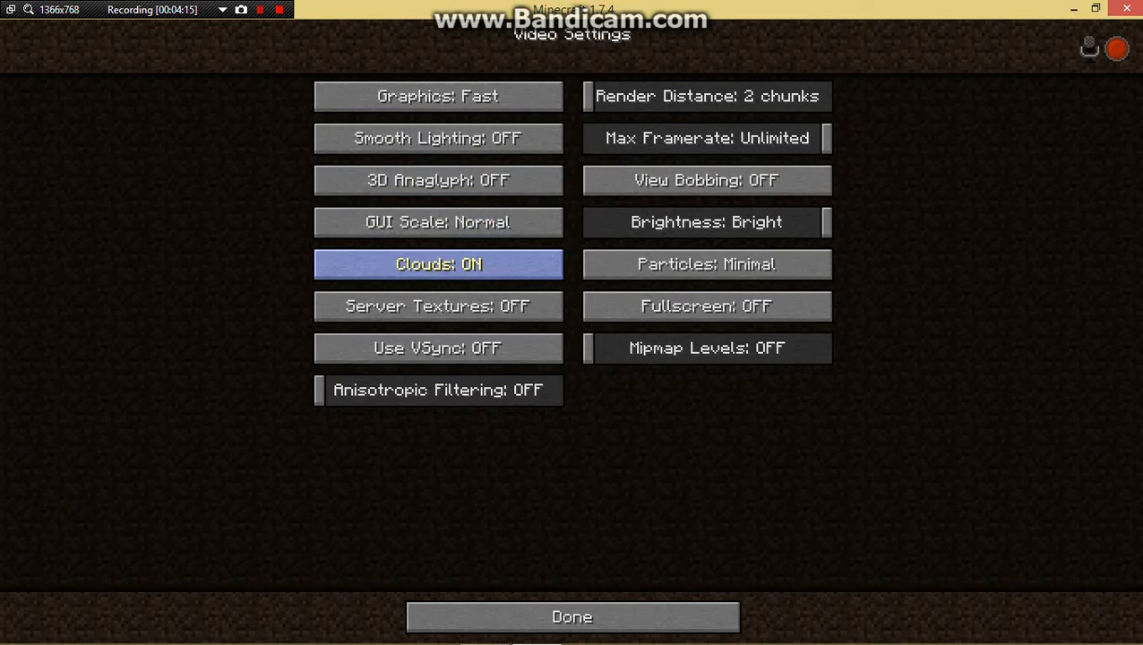
{"action": "left_click", "coordinate": [438, 263]}
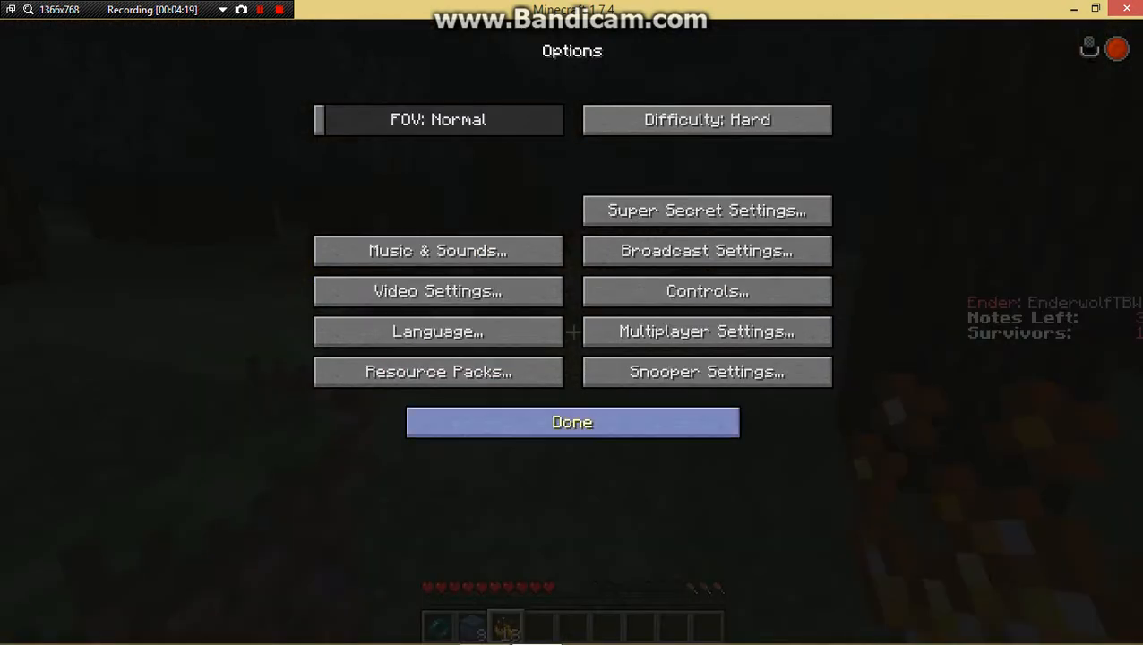
{"action": "mouse_move", "coordinate": [705, 332]}
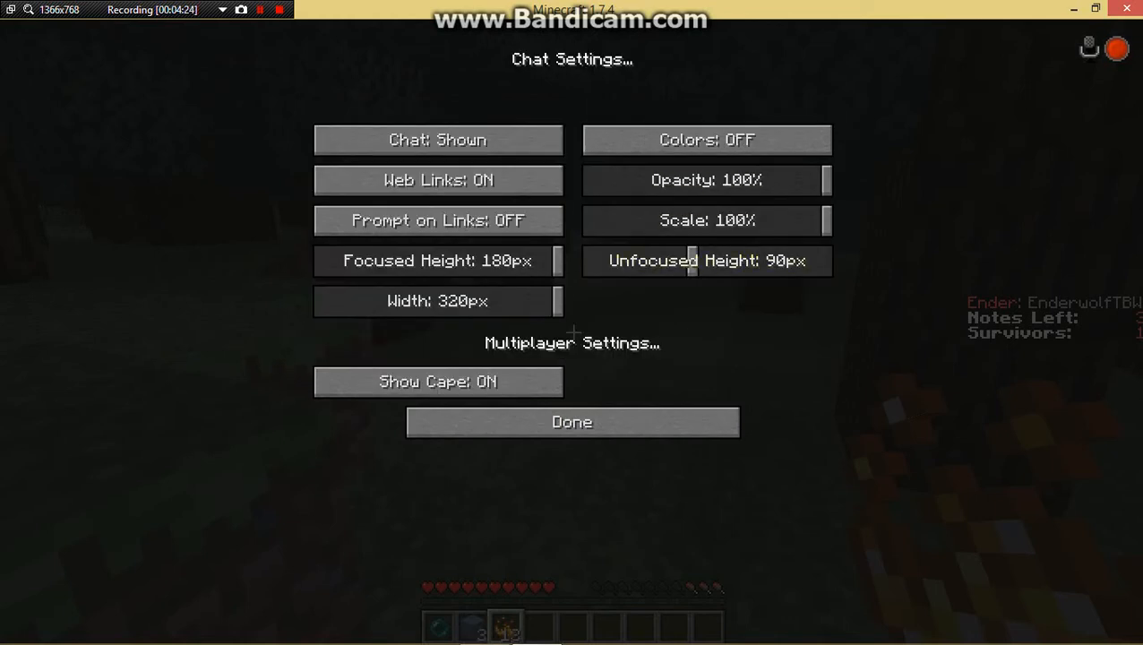
{"action": "mouse_move", "coordinate": [706, 140]}
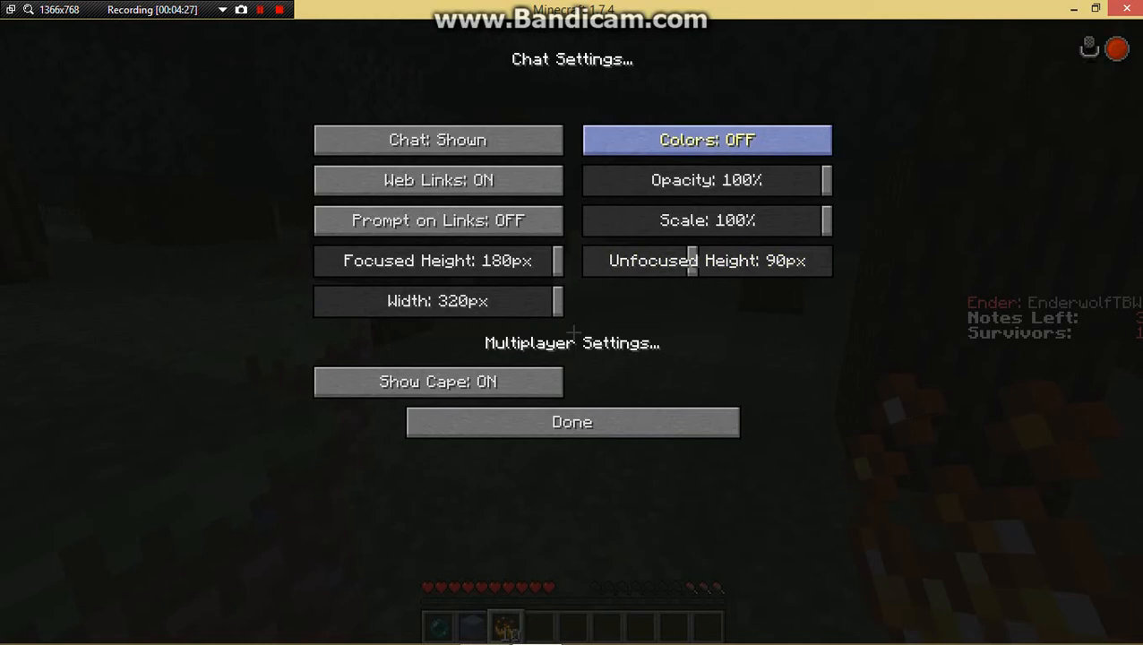
- Turn chat colours on, then close Chat Settings and Options
{"action": "left_click", "coordinate": [706, 140]}
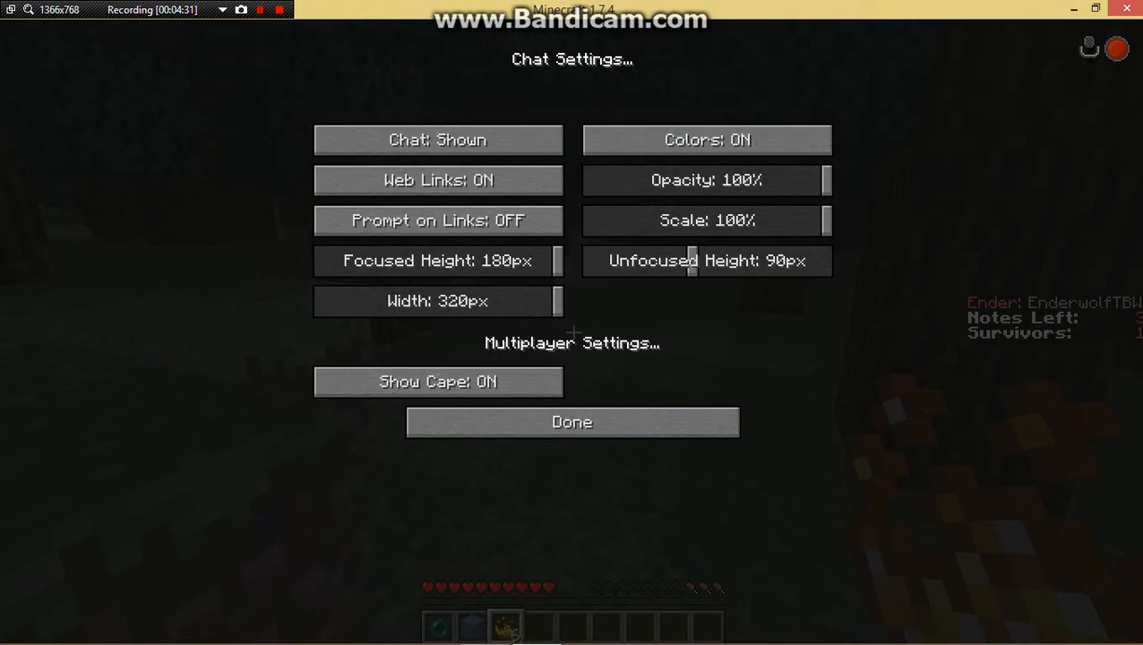
{"action": "mouse_move", "coordinate": [572, 421]}
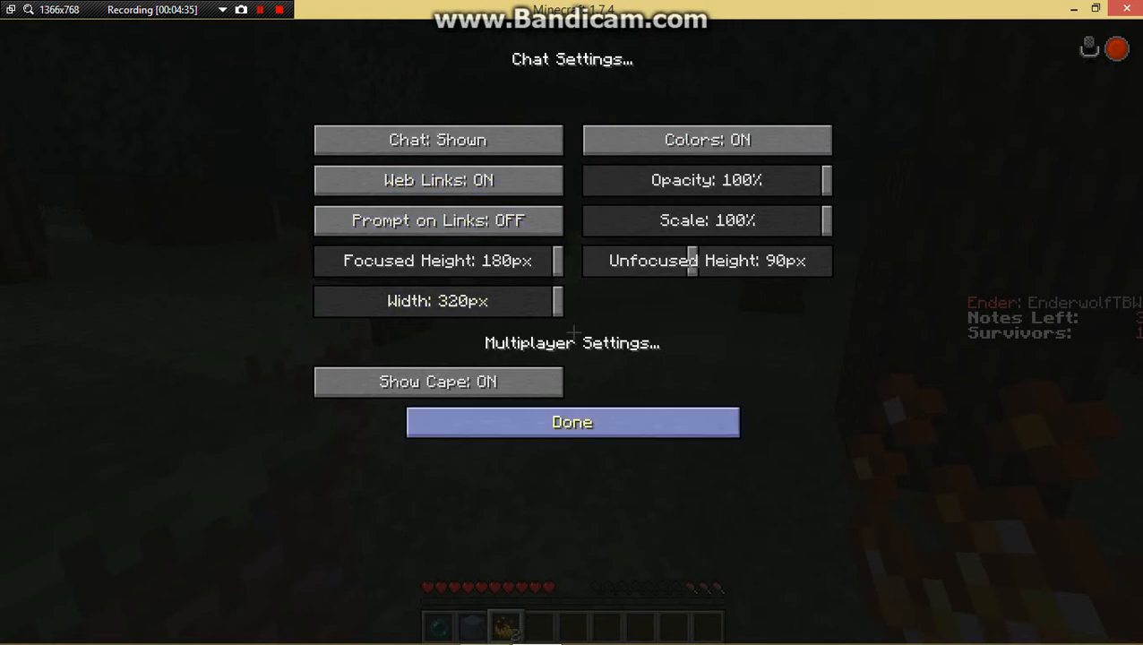
{"action": "left_click", "coordinate": [572, 422]}
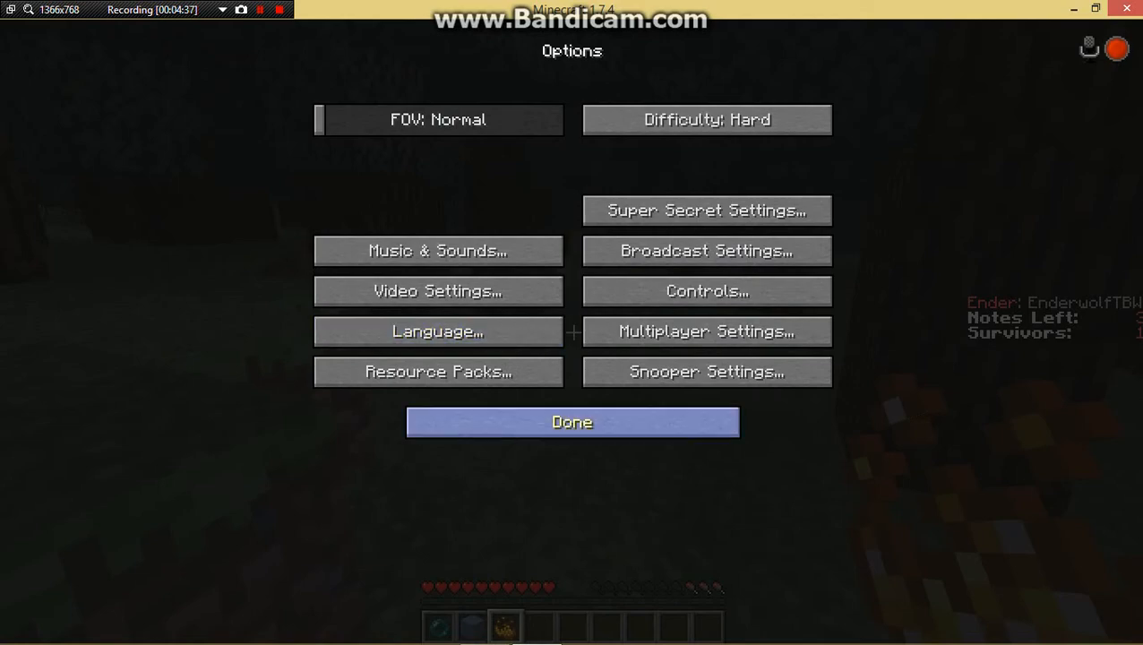
{"action": "left_click", "coordinate": [571, 422]}
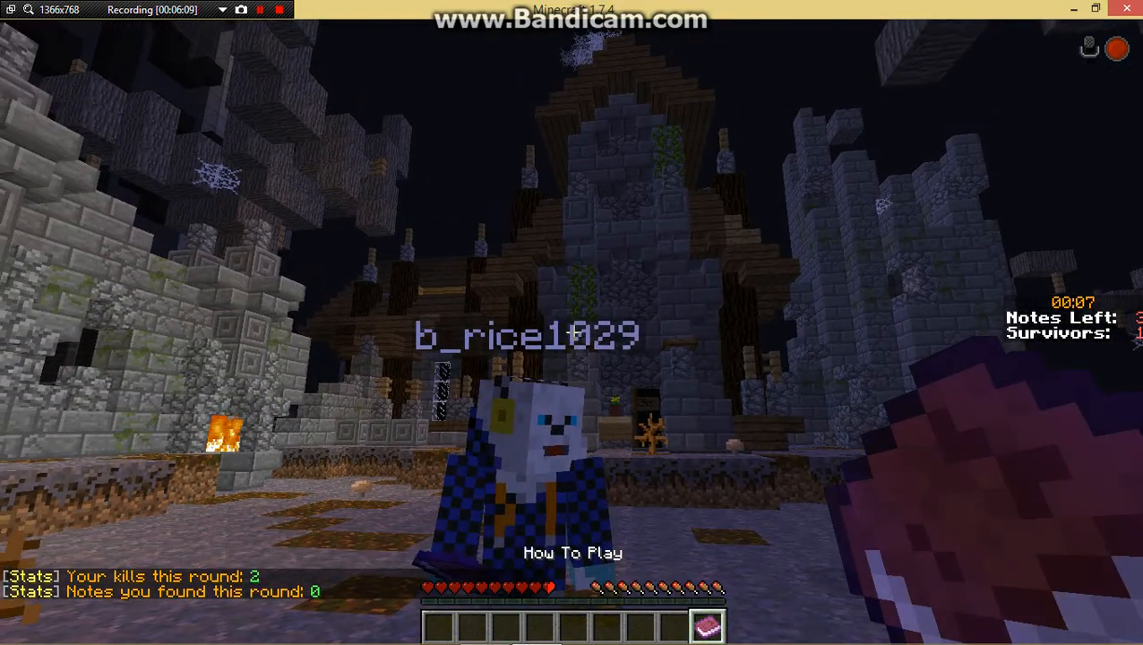
- Set Difficulty to Easy, check Music & Sounds, then open Multiplayer Settings
{"action": "key", "text": "Escape"}
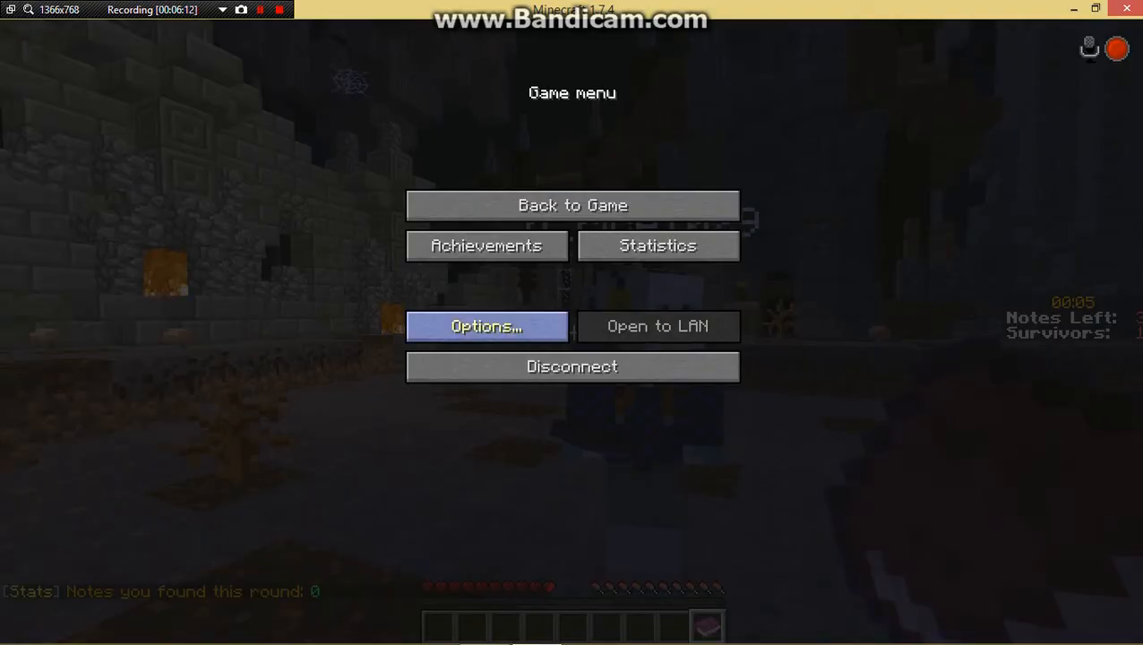
{"action": "left_click", "coordinate": [485, 326]}
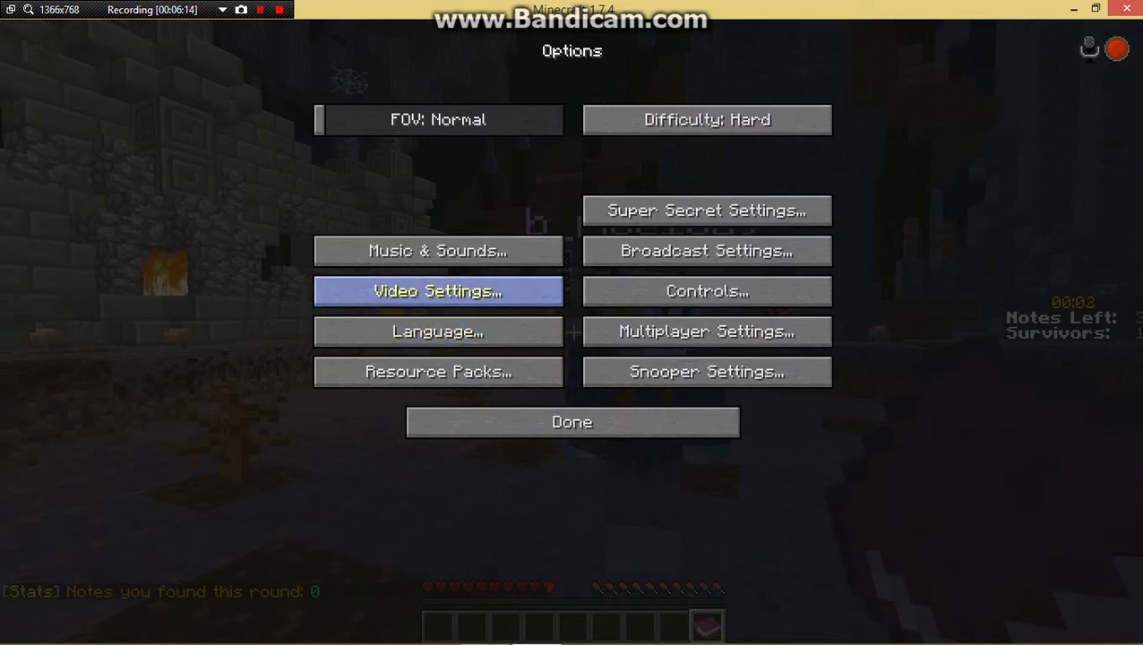
{"action": "left_click", "coordinate": [706, 119]}
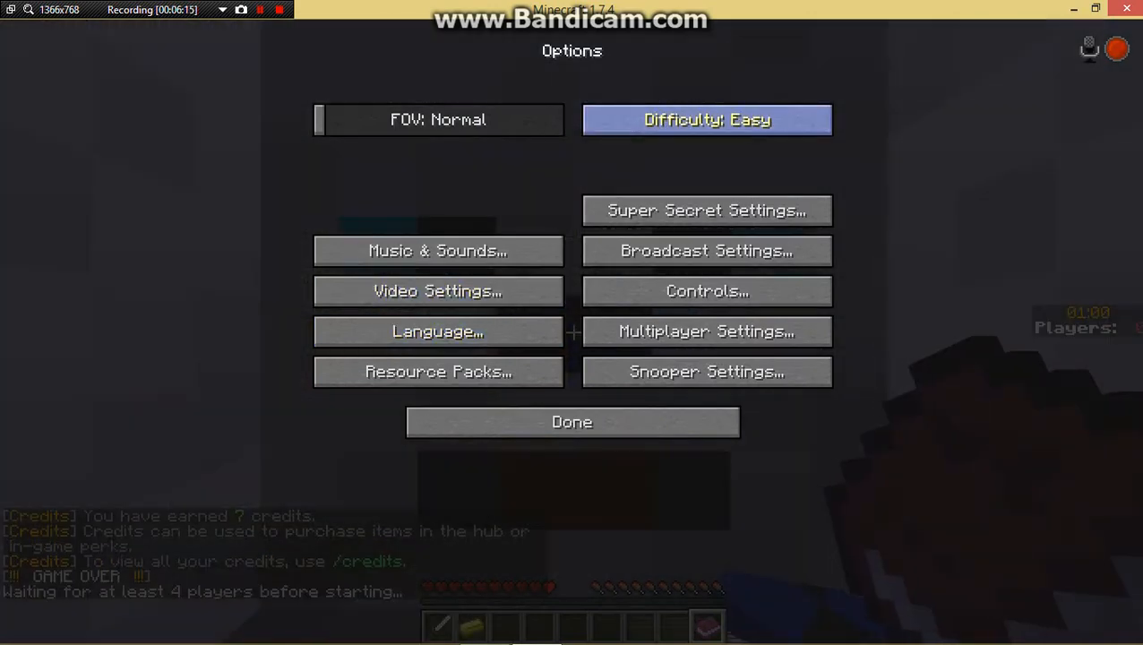
{"action": "mouse_move", "coordinate": [438, 291]}
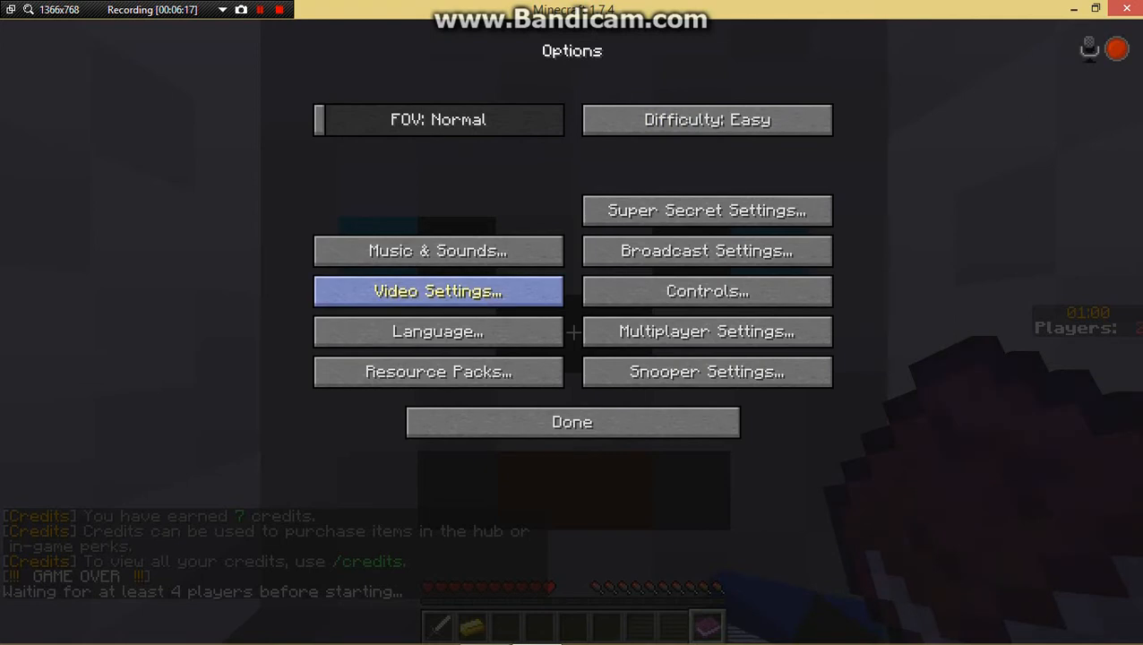
{"action": "left_click", "coordinate": [438, 250]}
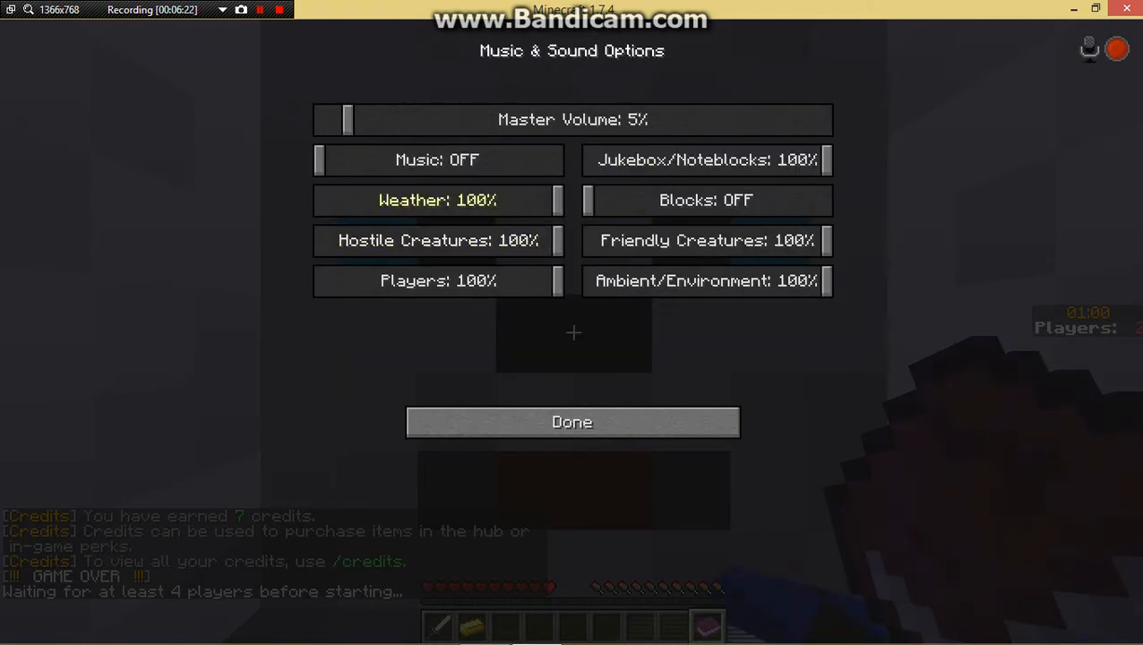
{"action": "left_click", "coordinate": [572, 422]}
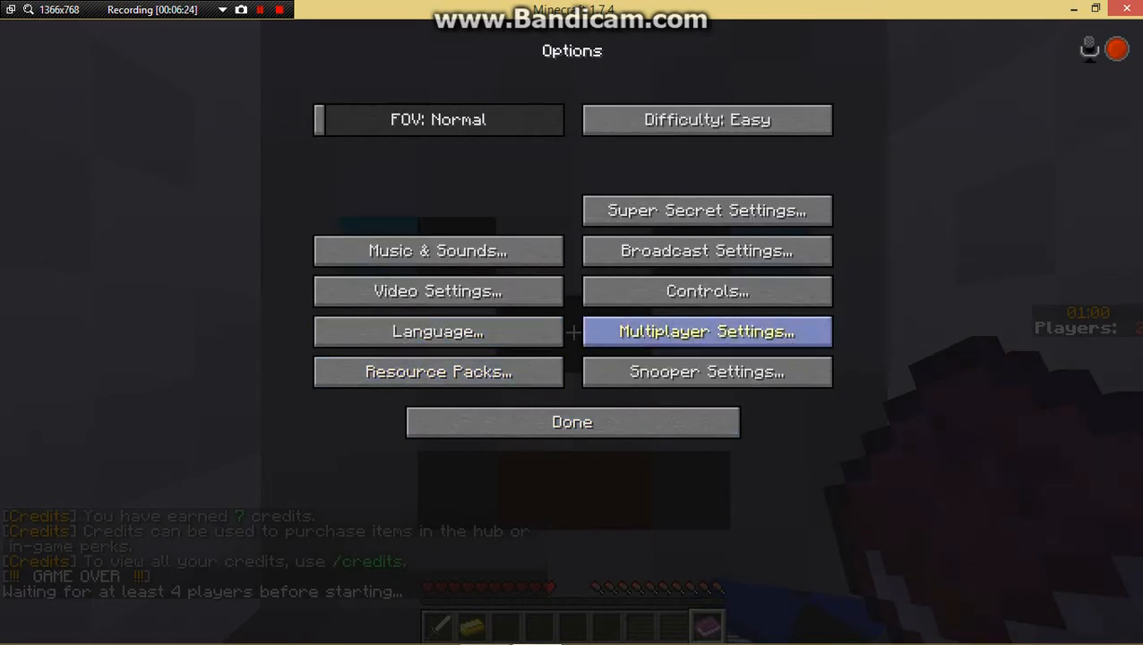
{"action": "left_click", "coordinate": [706, 290]}
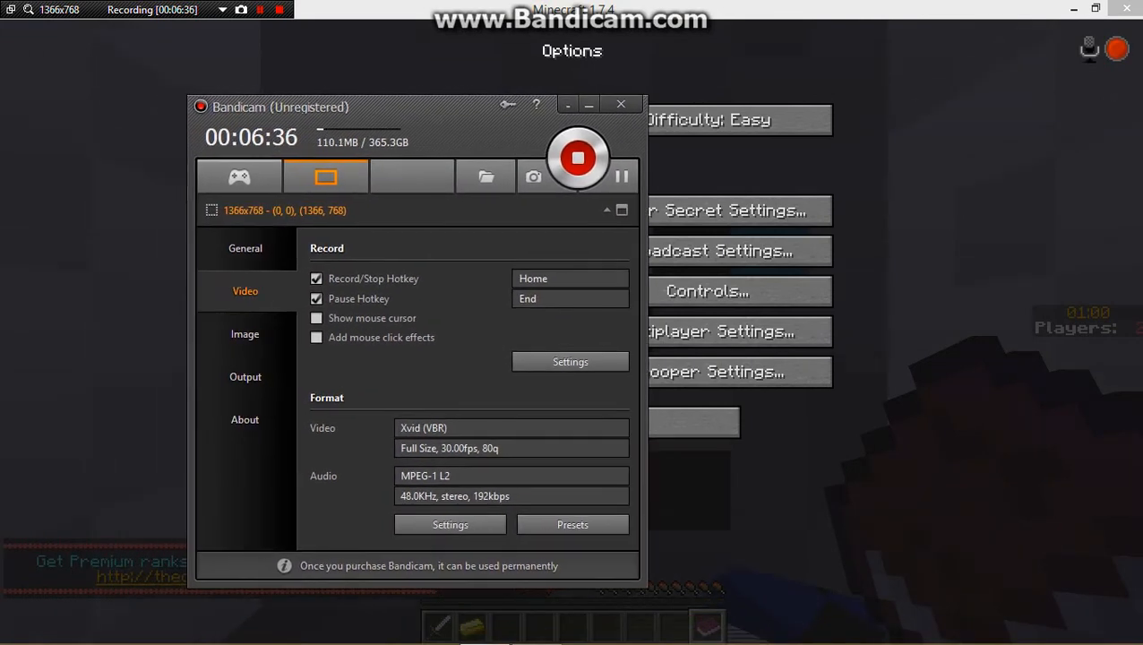
- Bring up Bandicam showing Home/End hotkeys and Xvid video with MPEG-1 L2 audio
{"action": "left_click", "coordinate": [317, 318]}
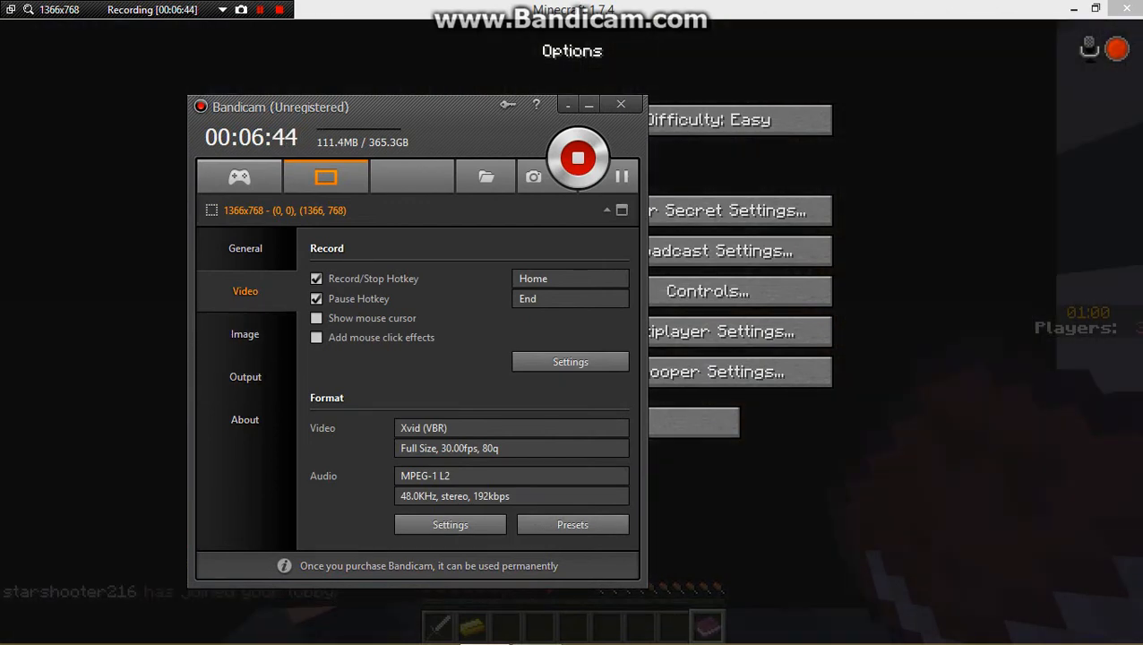
- Close Options and resume play; later pause and resume again
{"action": "left_click", "coordinate": [621, 104]}
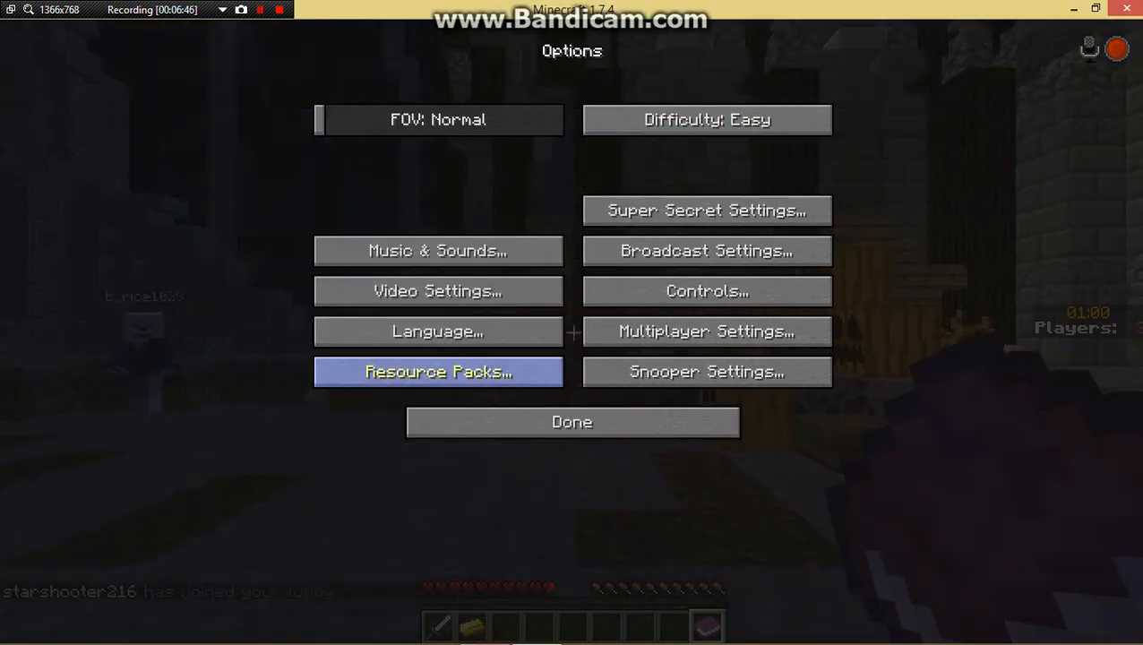
{"action": "left_click", "coordinate": [572, 422]}
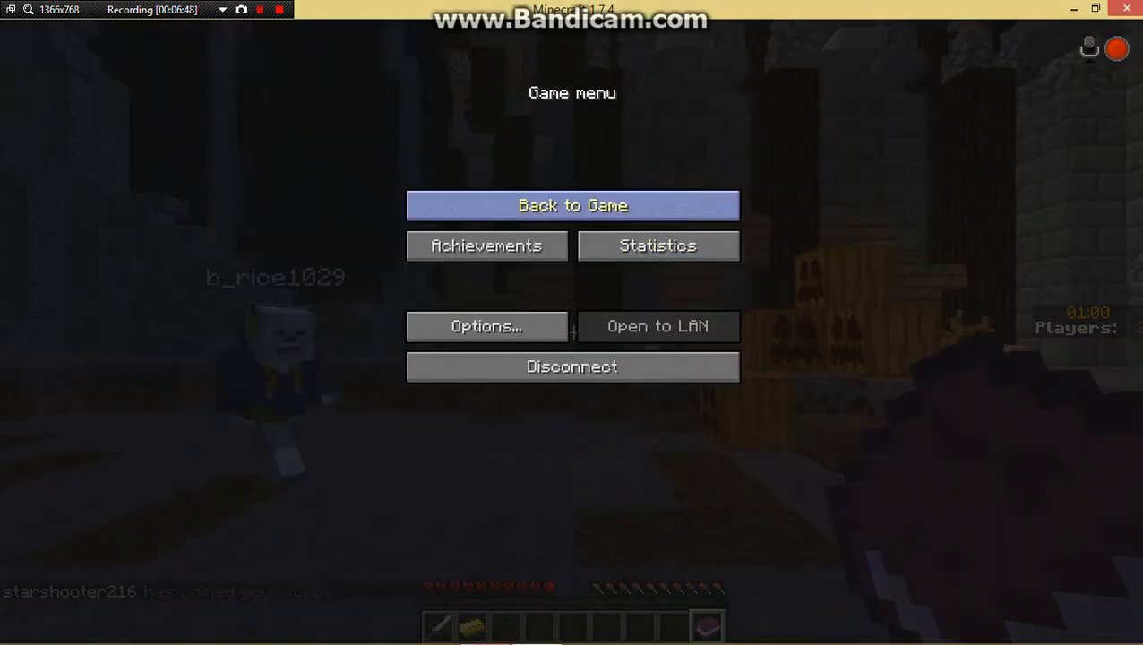
{"action": "left_click", "coordinate": [573, 206]}
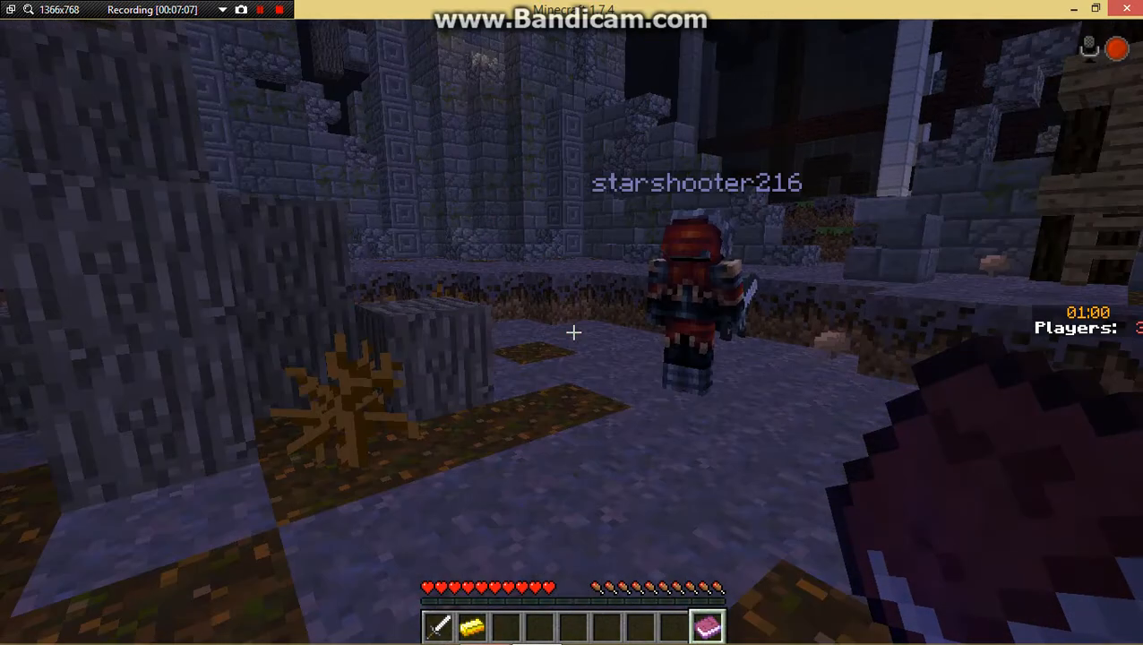
{"action": "key", "text": "Escape"}
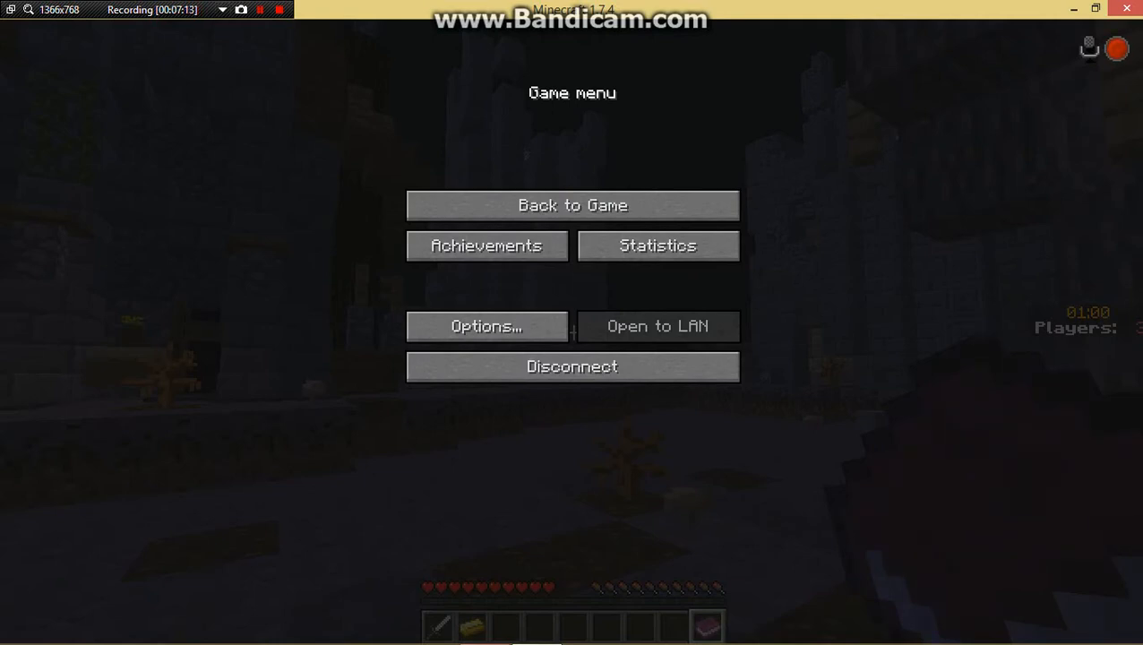
{"action": "left_click", "coordinate": [572, 206]}
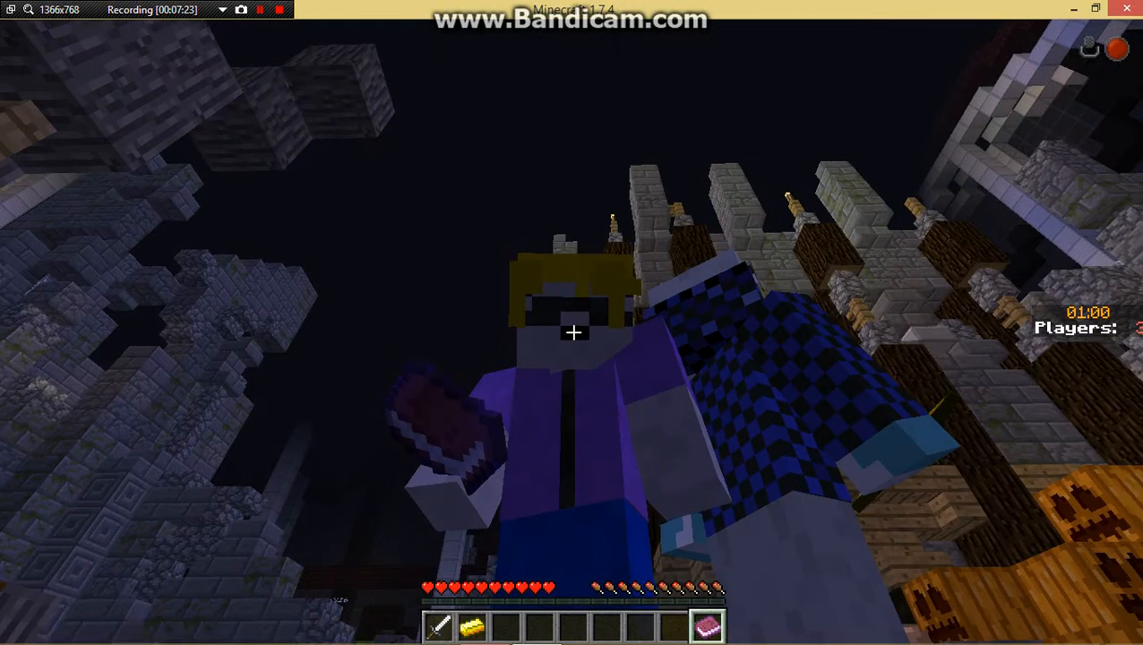
{"action": "mouse_move", "coordinate": [574, 333]}
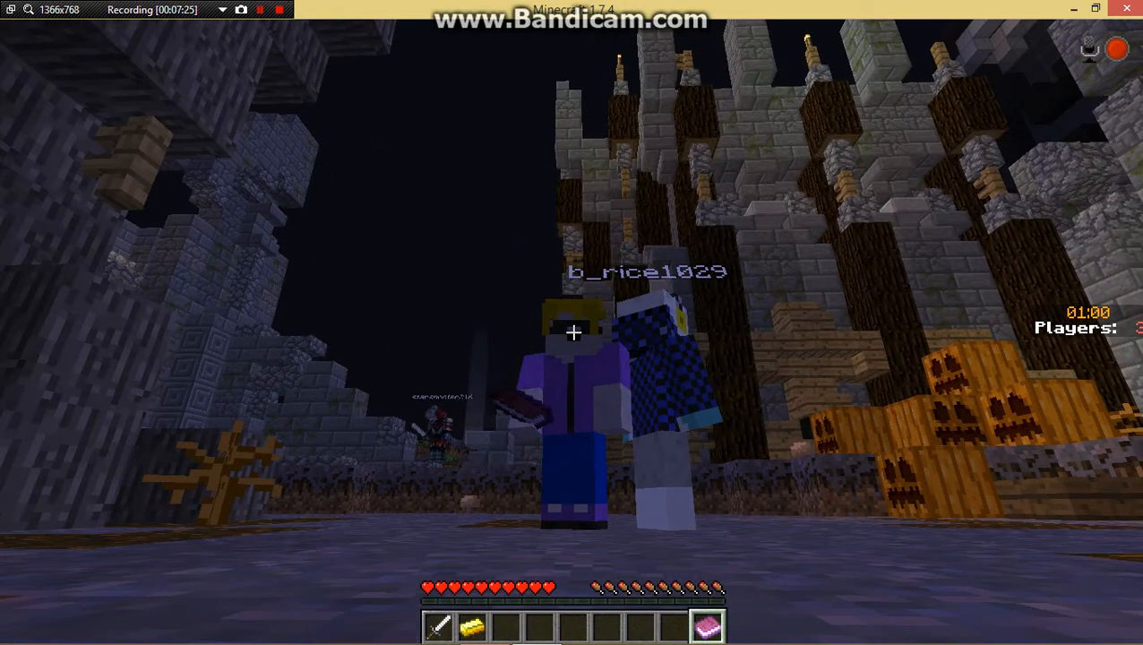